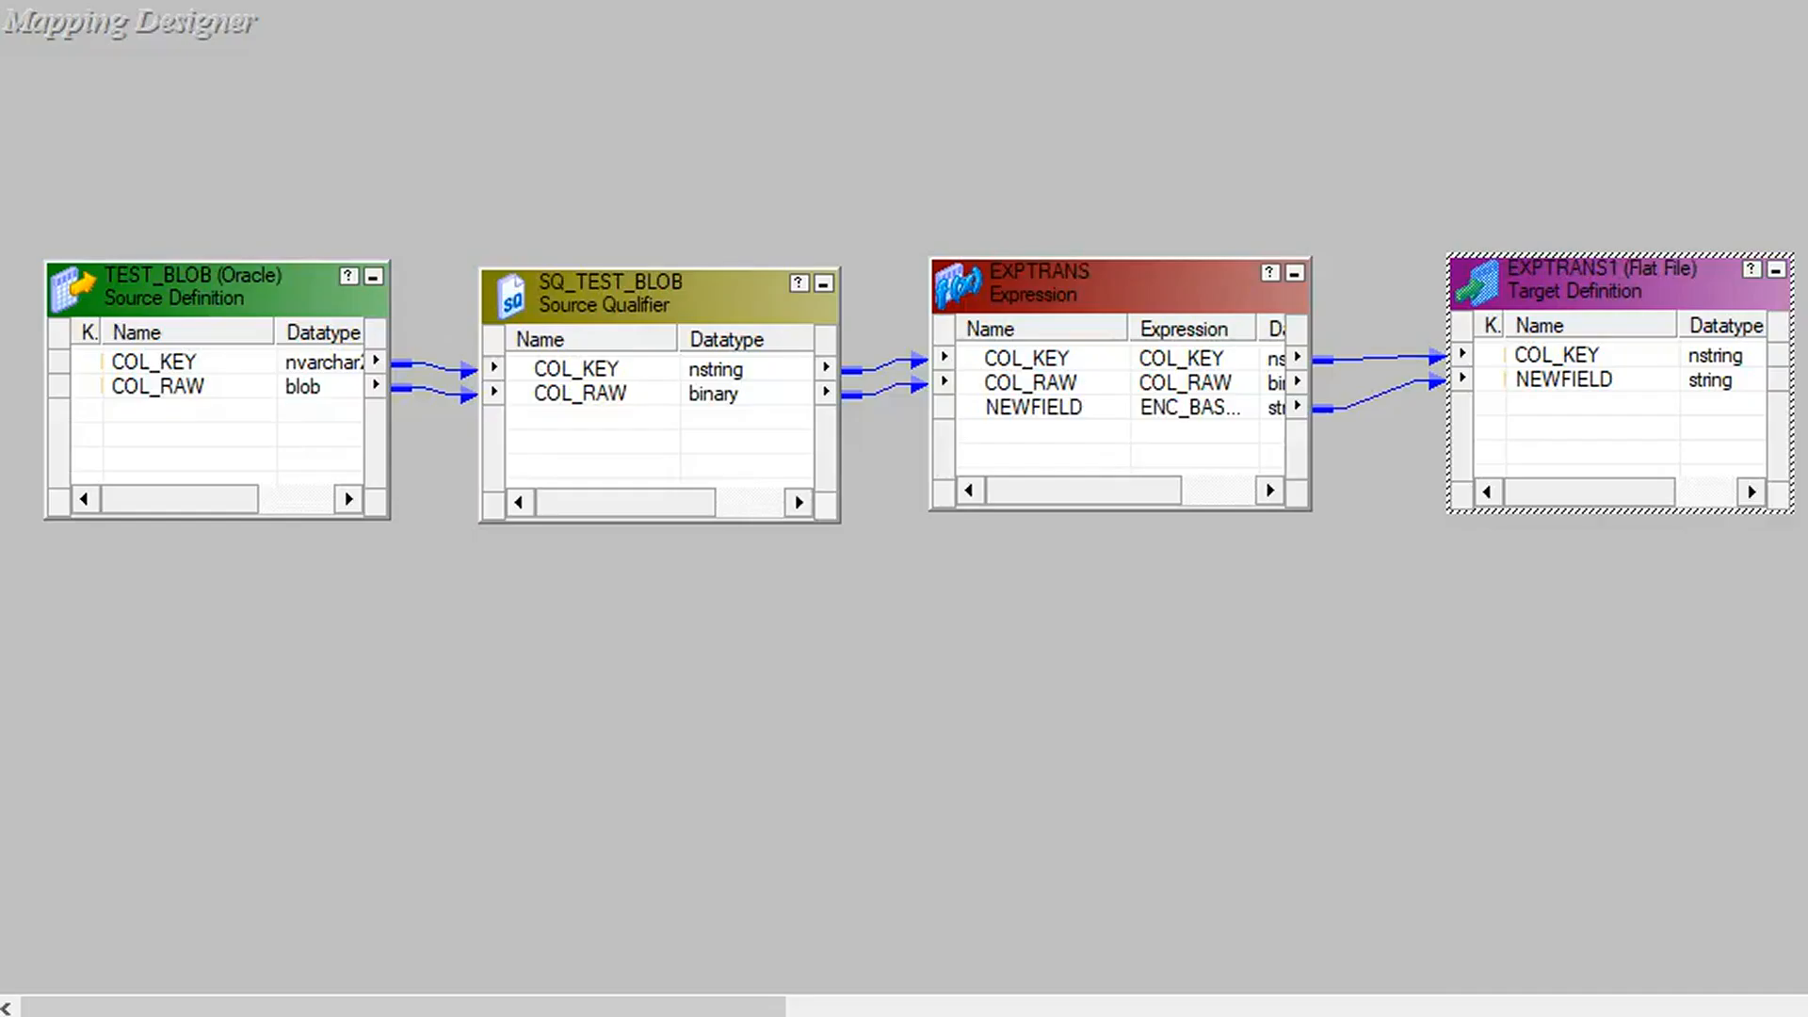
{"action": "mouse_move", "coordinate": [299, 218]}
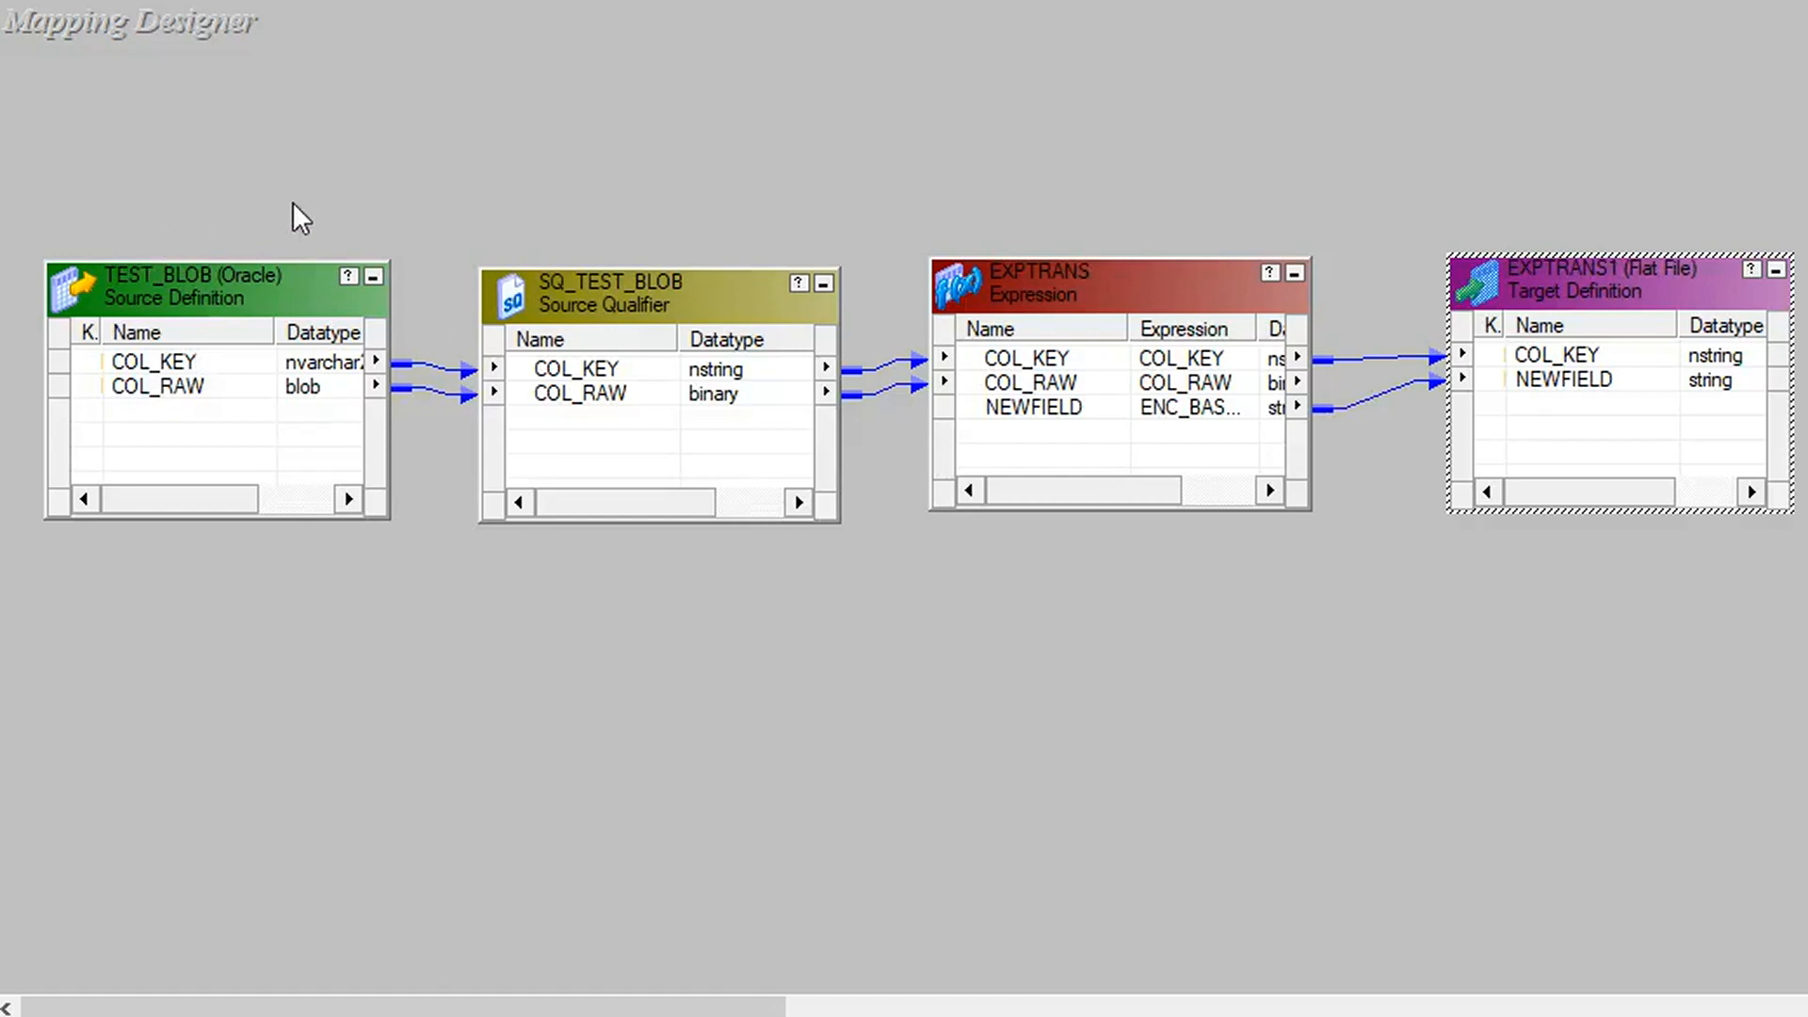
{"action": "mouse_move", "coordinate": [525, 435]}
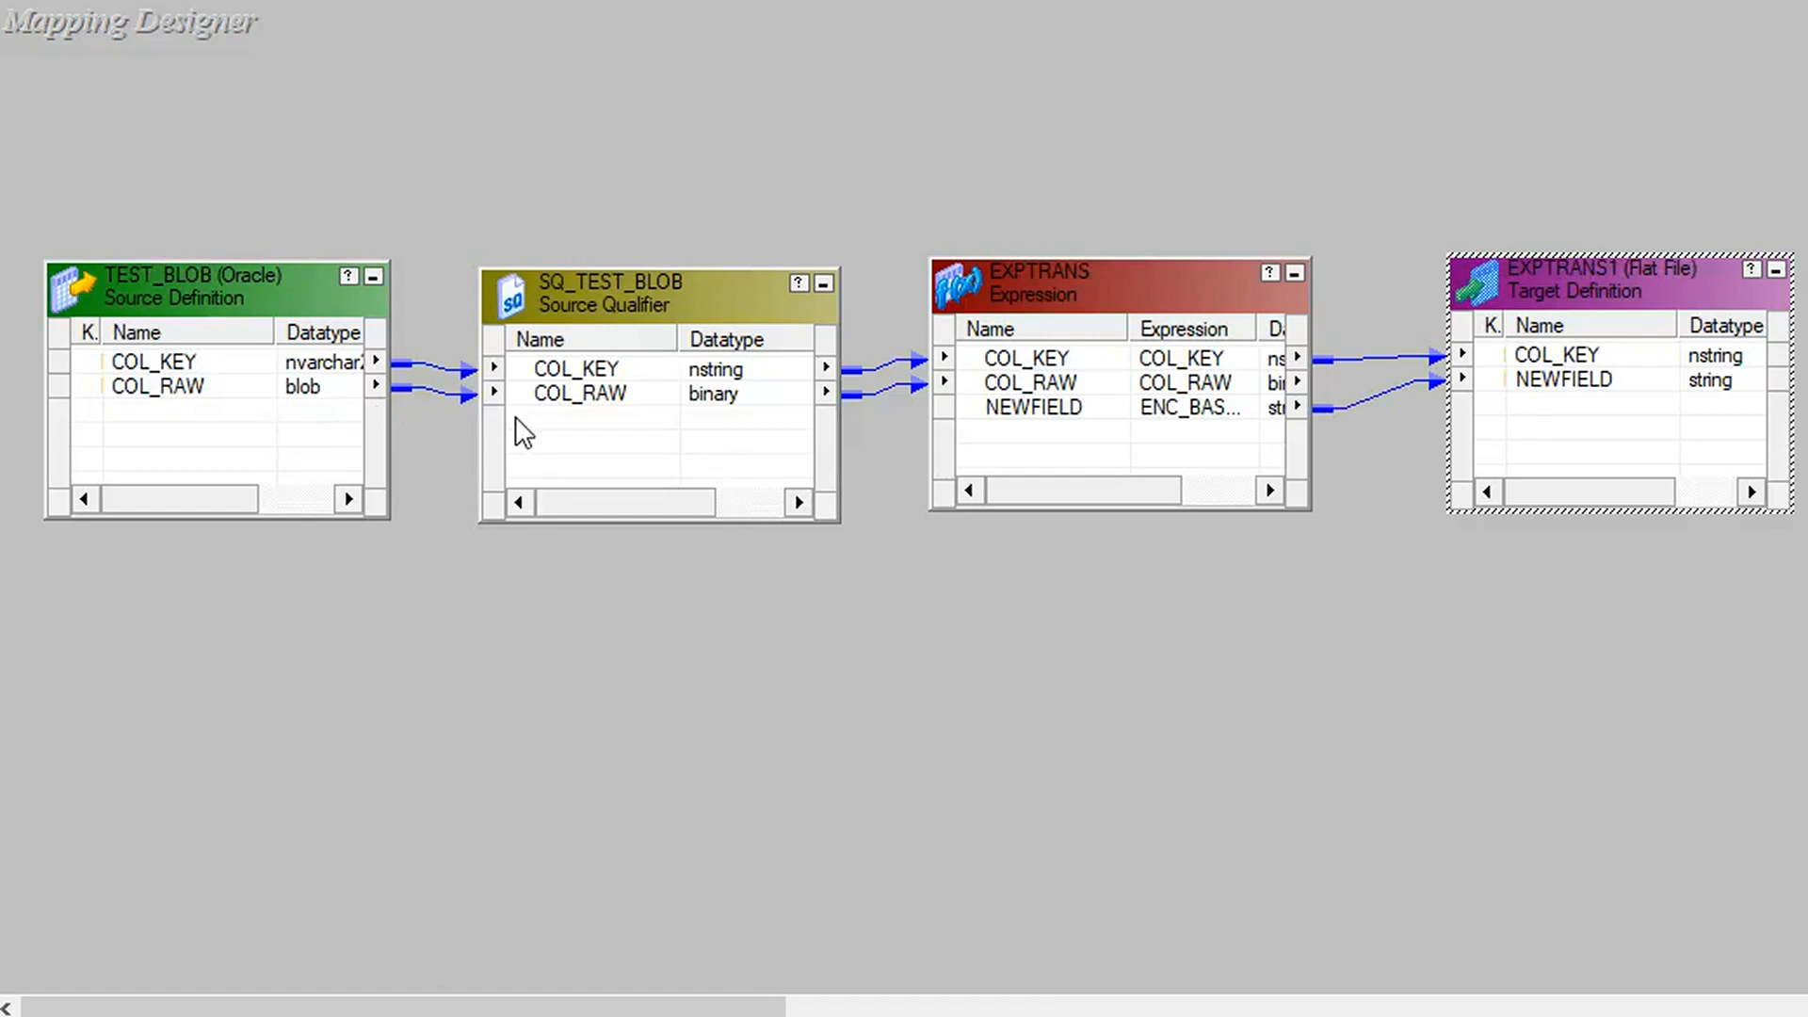
{"action": "mouse_move", "coordinate": [1084, 371]}
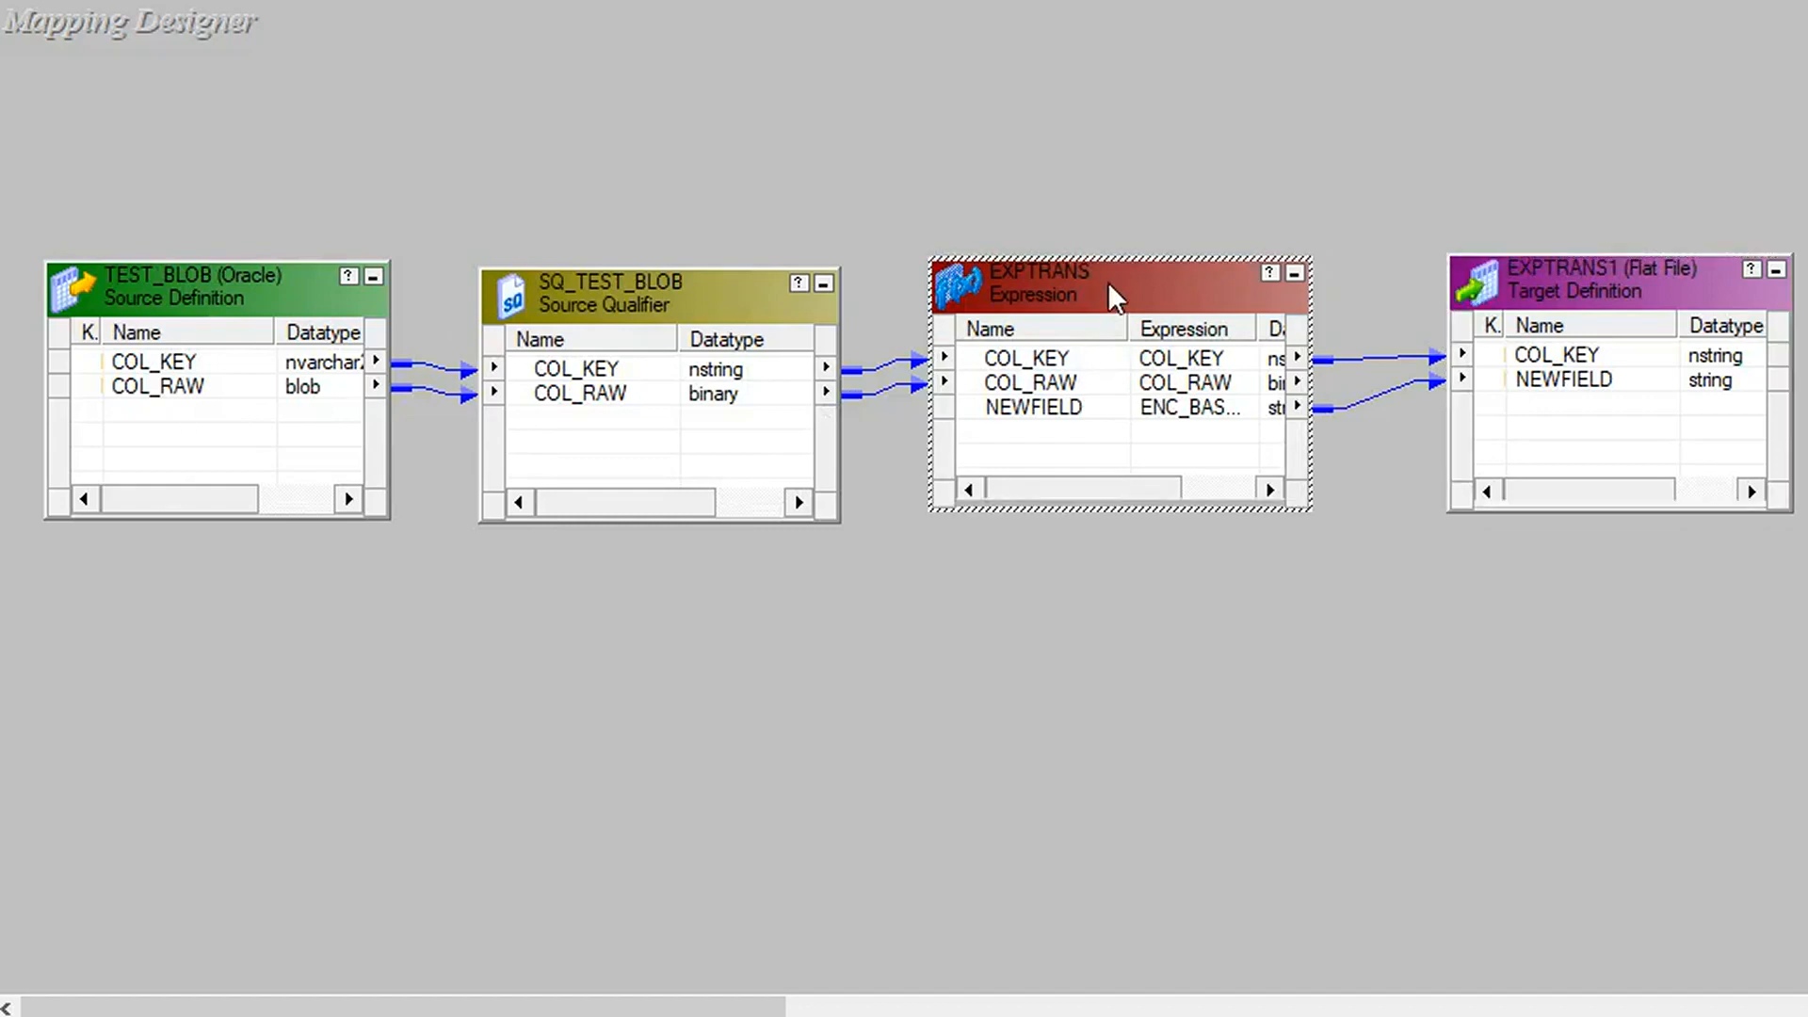
Review the NEWFIELD expression ENC_BASE64(COL_RAW) in the EXPTRANS transformation.
{"action": "double_click", "coordinate": [1038, 283]}
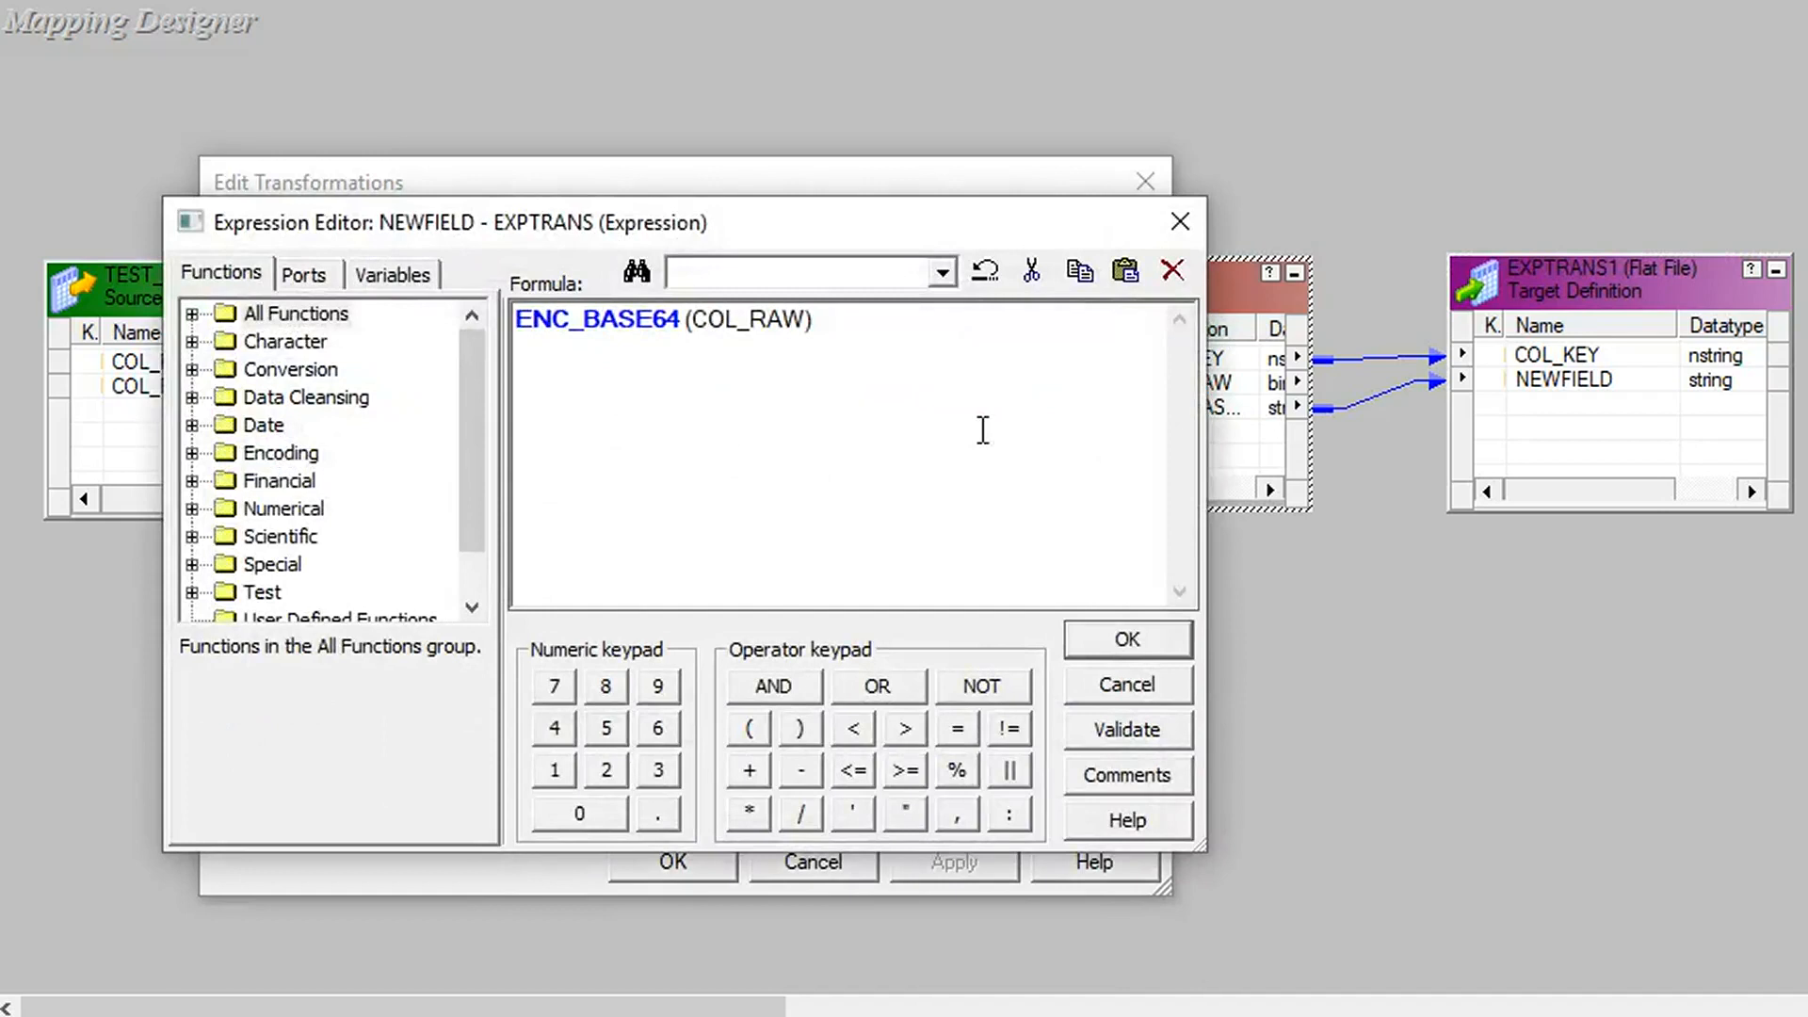
{"action": "double_click", "coordinate": [778, 321]}
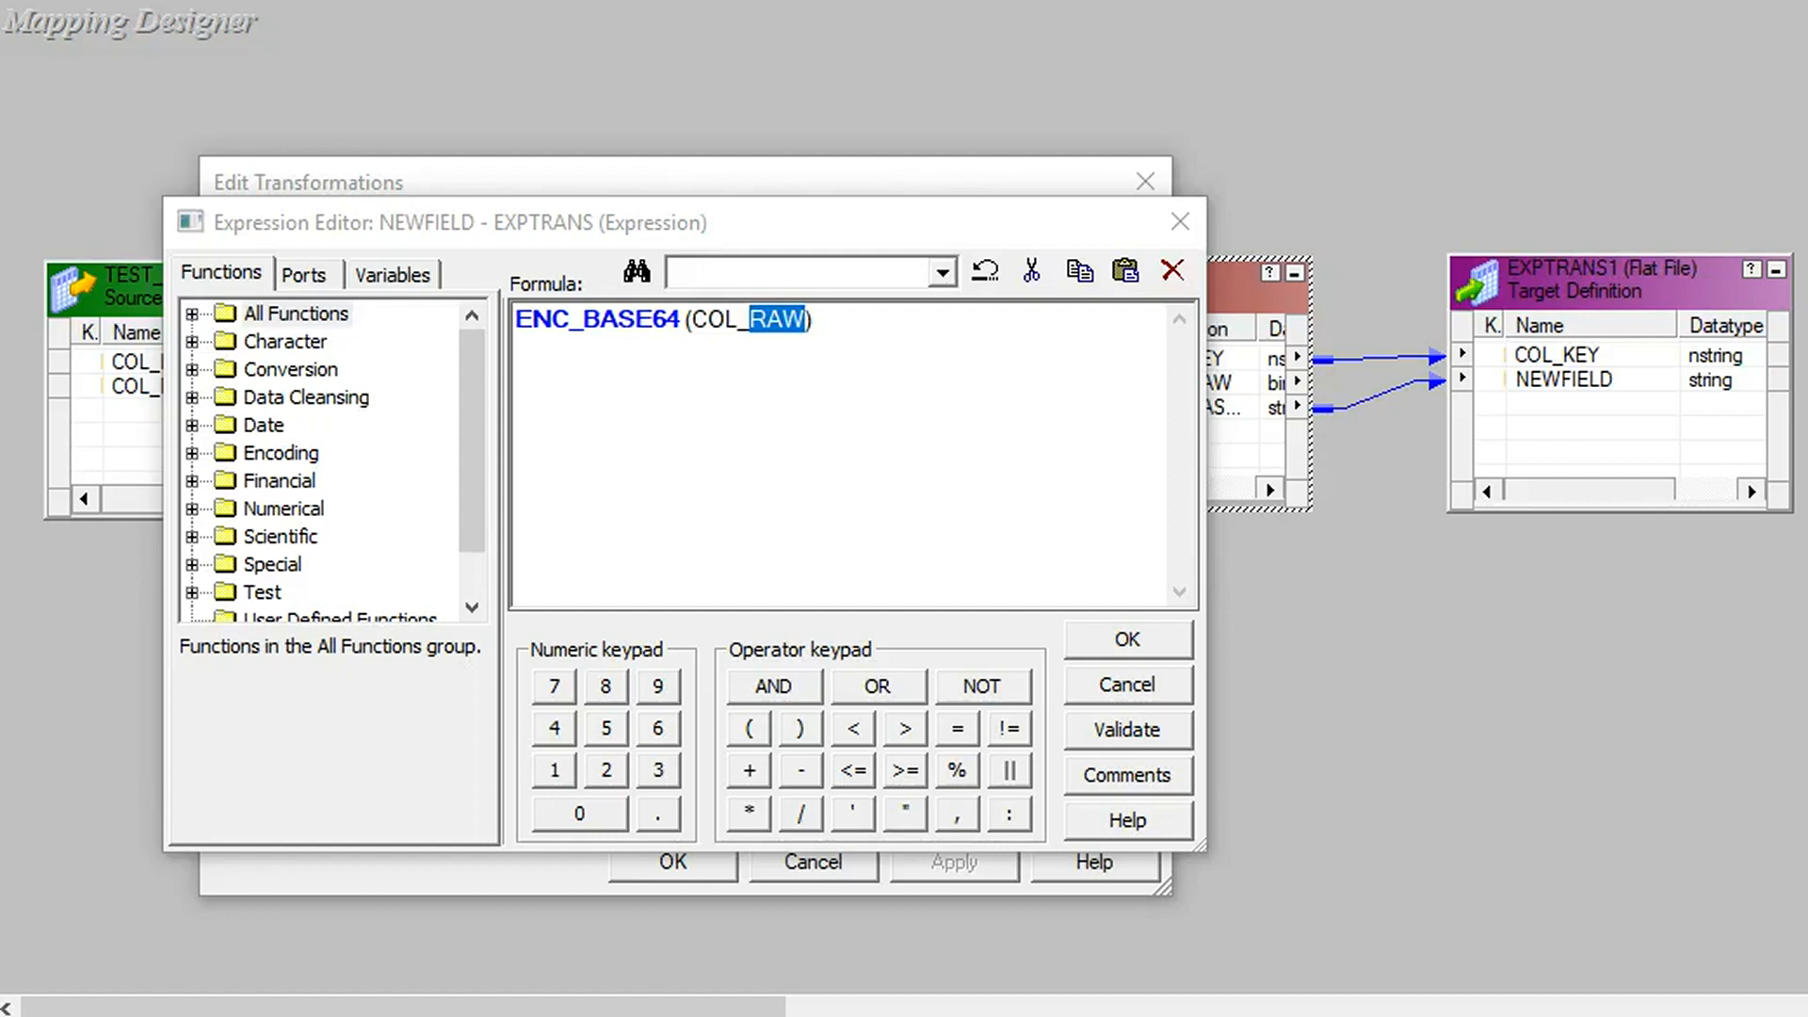
{"action": "left_click", "coordinate": [1126, 638]}
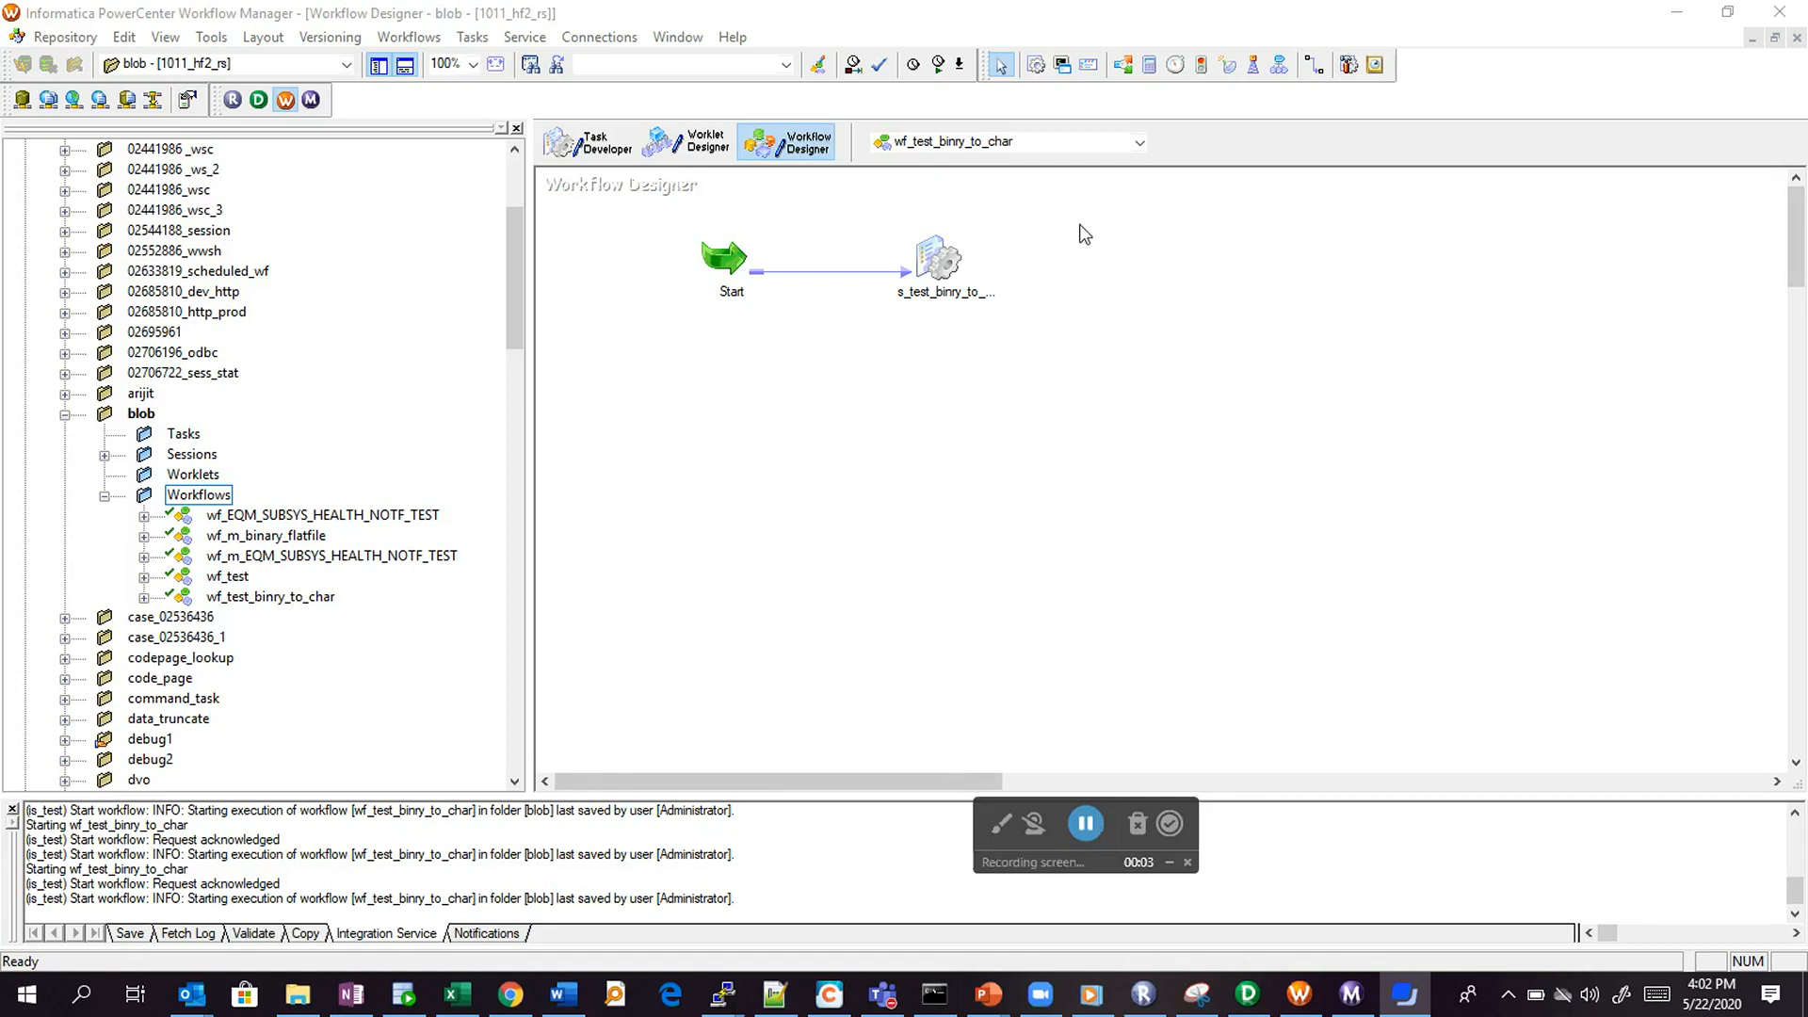
Start the wf_test_binry_to_char workflow so its session loads 2 rows successfully.
{"action": "right_click", "coordinate": [1084, 234]}
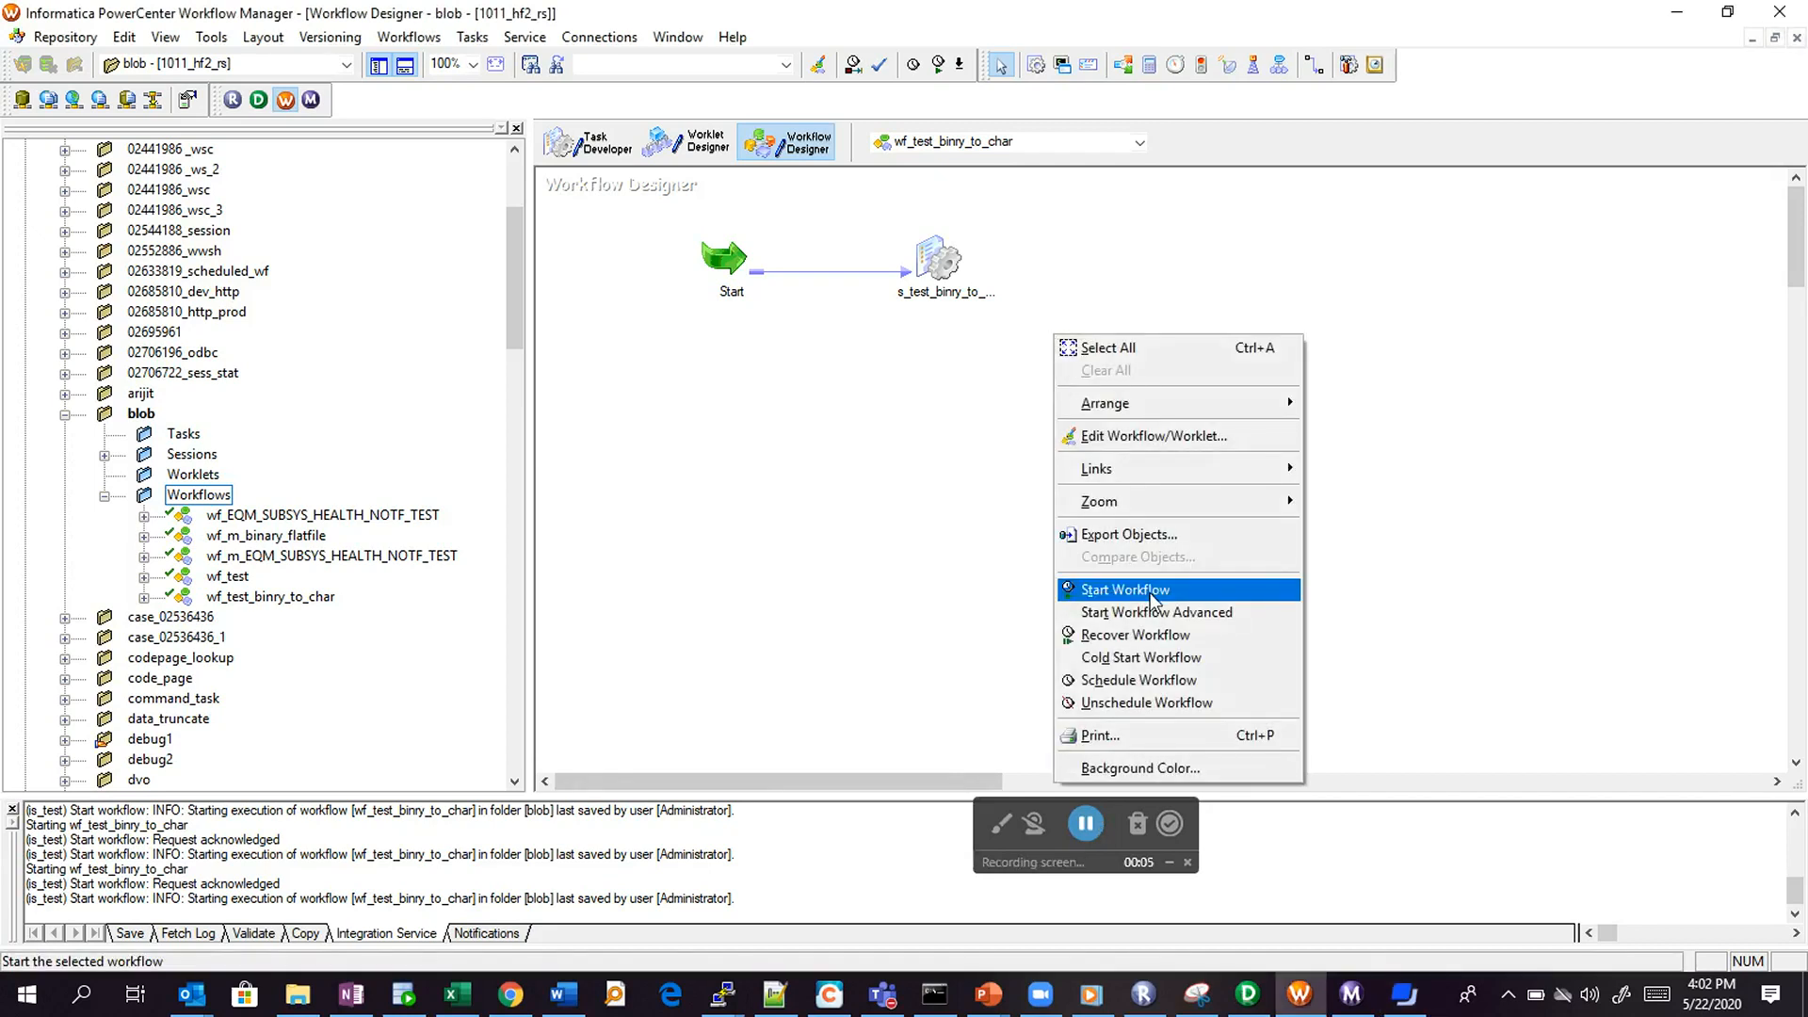
{"action": "left_click", "coordinate": [1123, 590]}
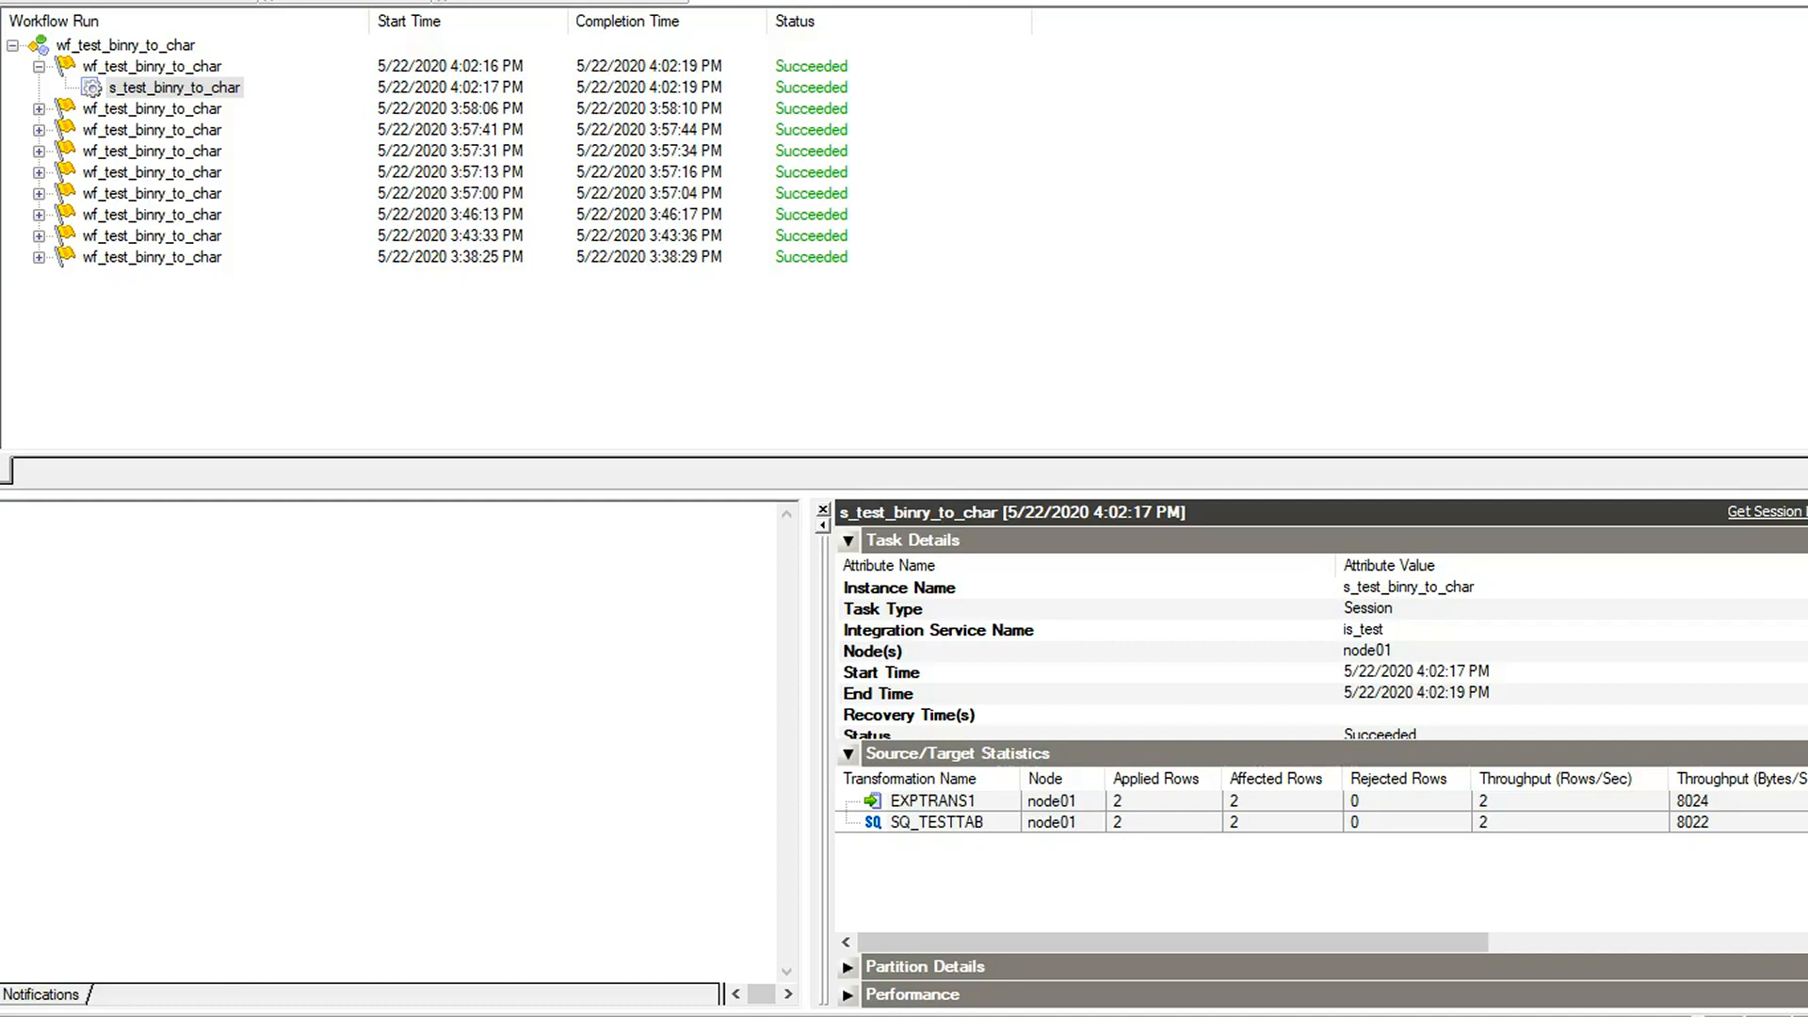